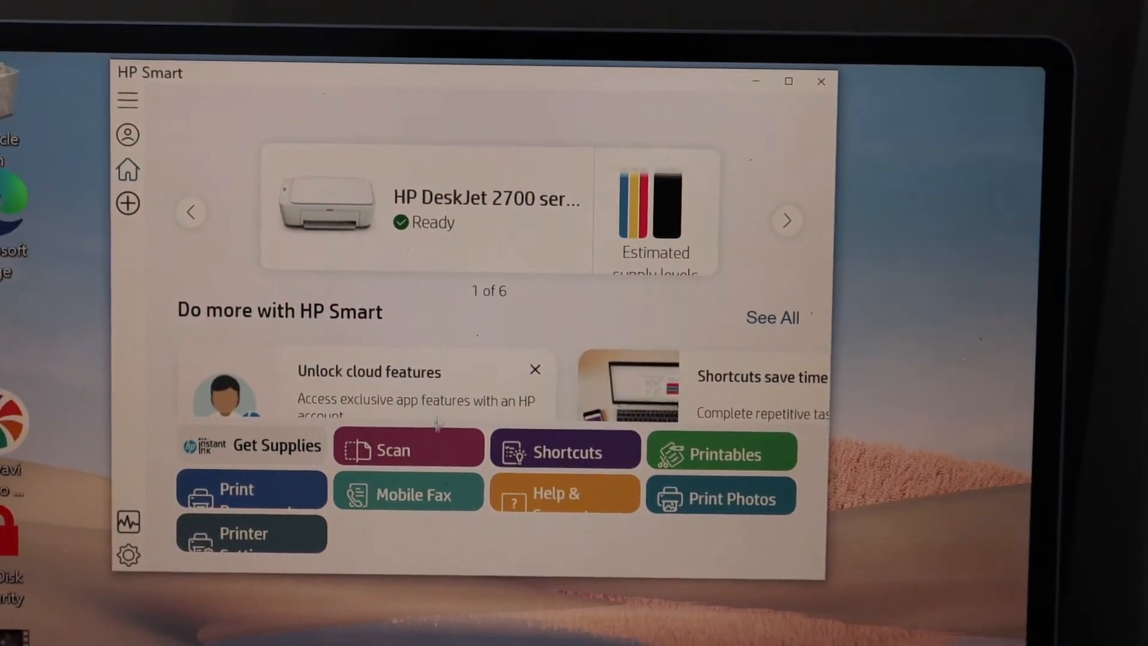
Start a scan from HP Smart's Scan tile and close the Create Account prompt.
left_click(393, 450)
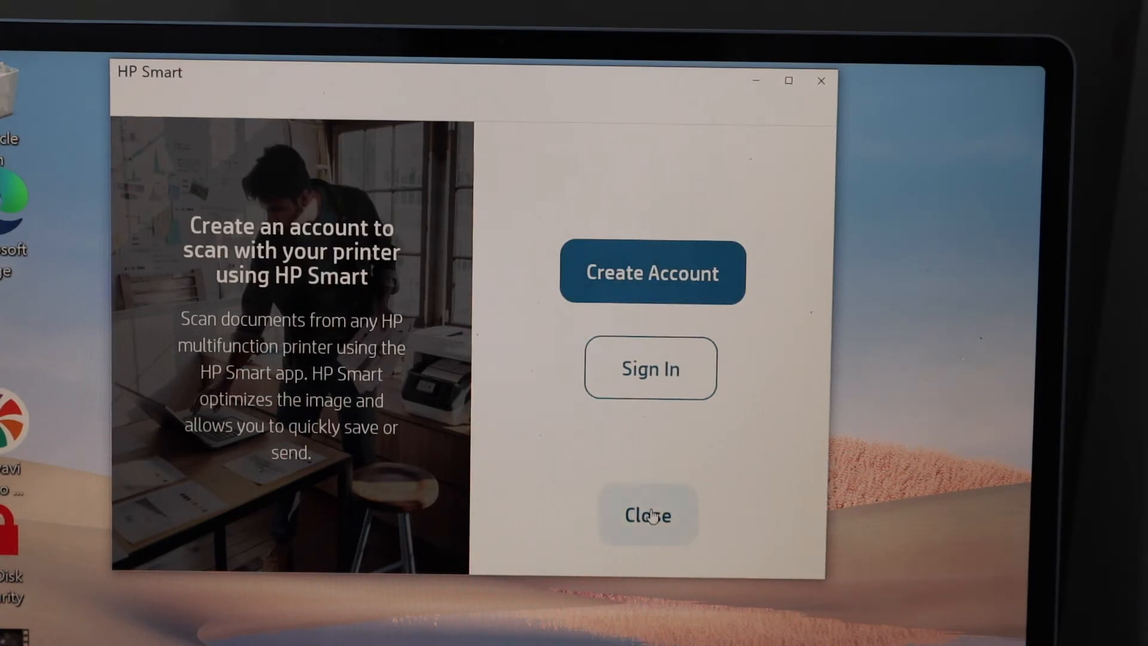
left_click(647, 515)
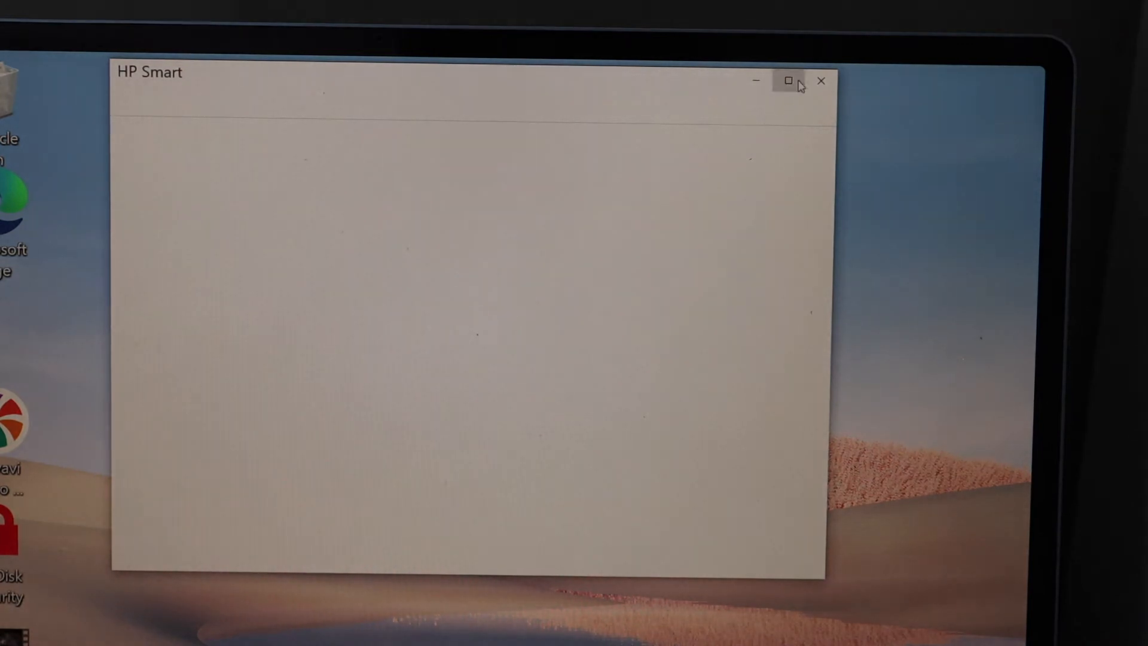
Close HP Smart and go to the Devices category in Windows Settings.
left_click(821, 80)
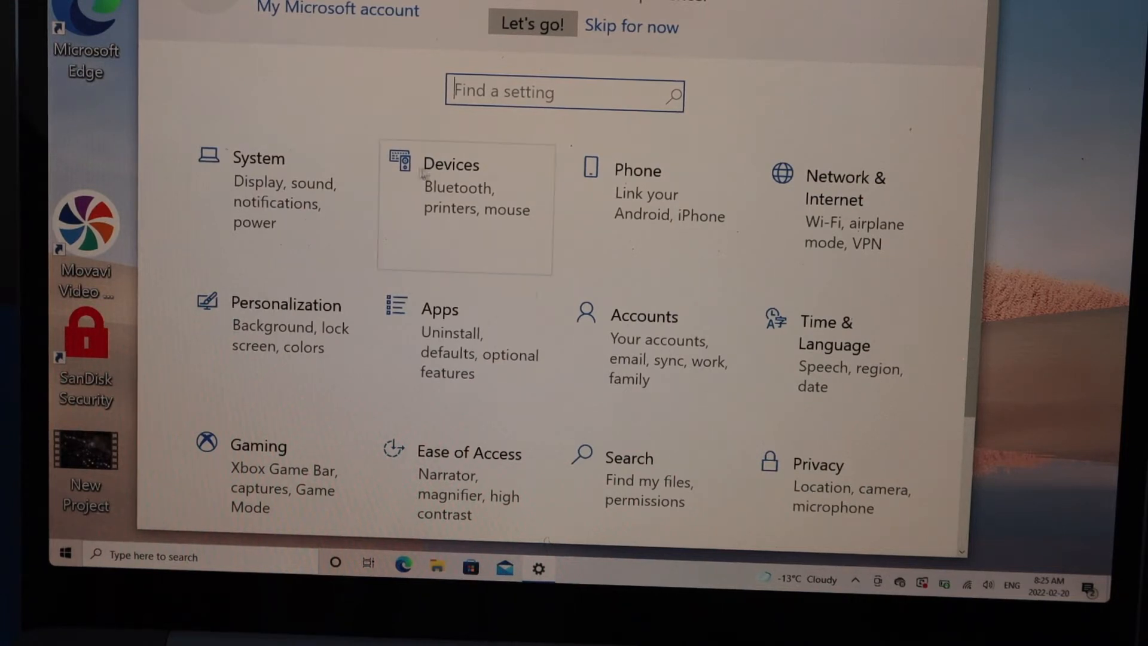
left_click(451, 164)
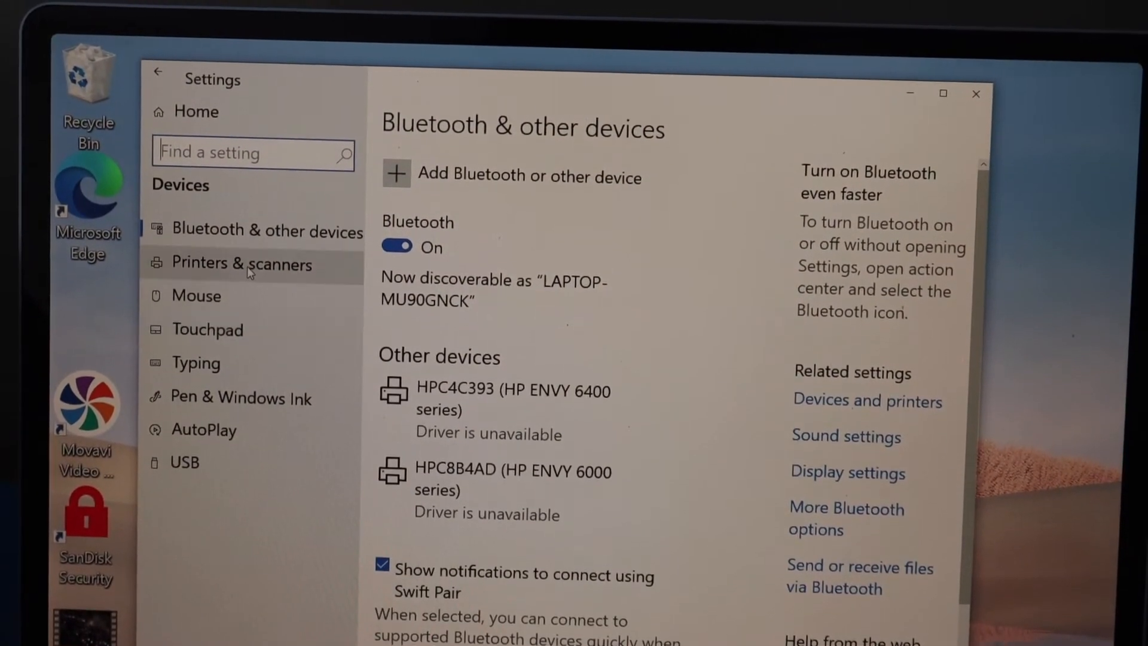
Open Printers & scanners and expand the HP12745A (HP DeskJet 2700 series) entry.
left_click(242, 264)
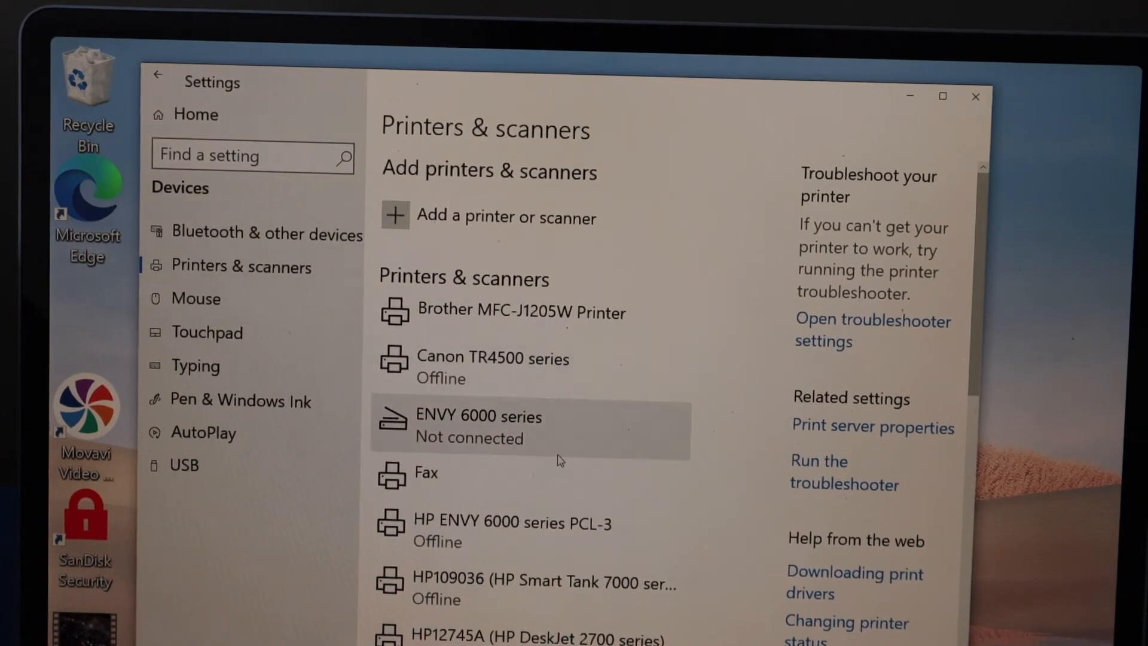
scroll("down", 3)
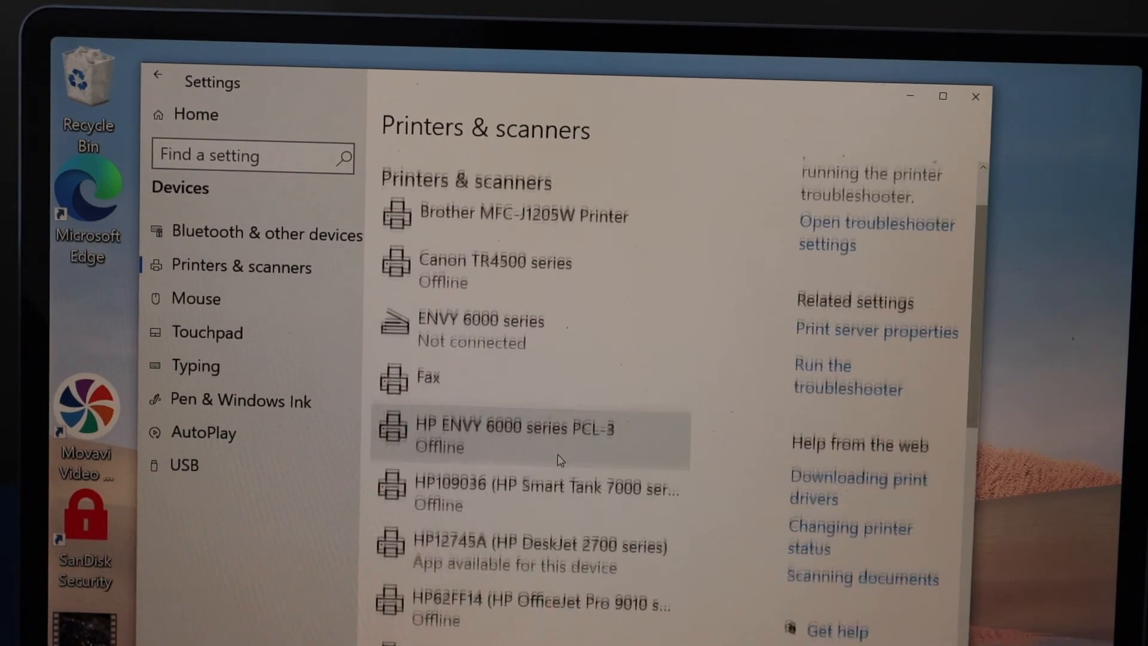
scroll("down", 3)
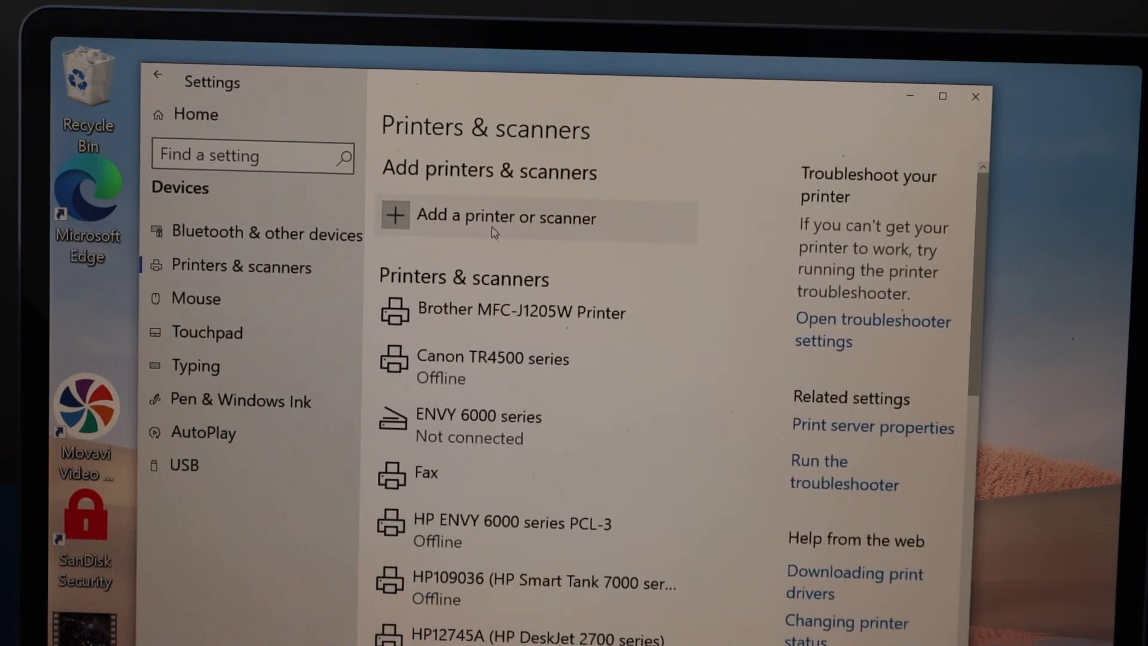
scroll("down", 3)
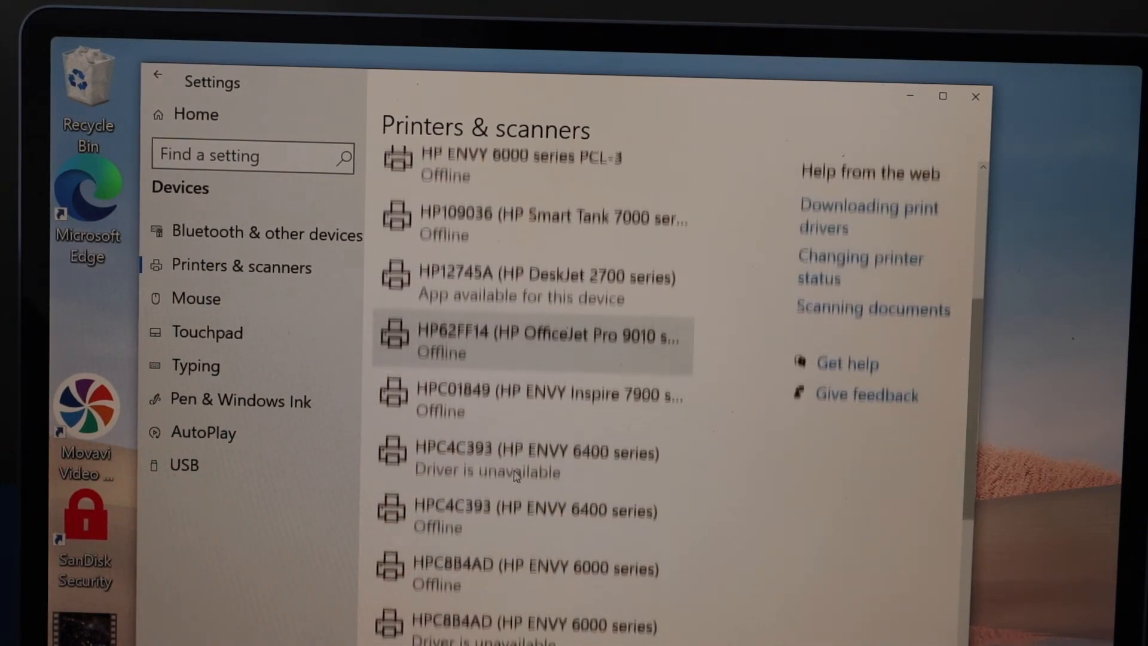
scroll("down", 3)
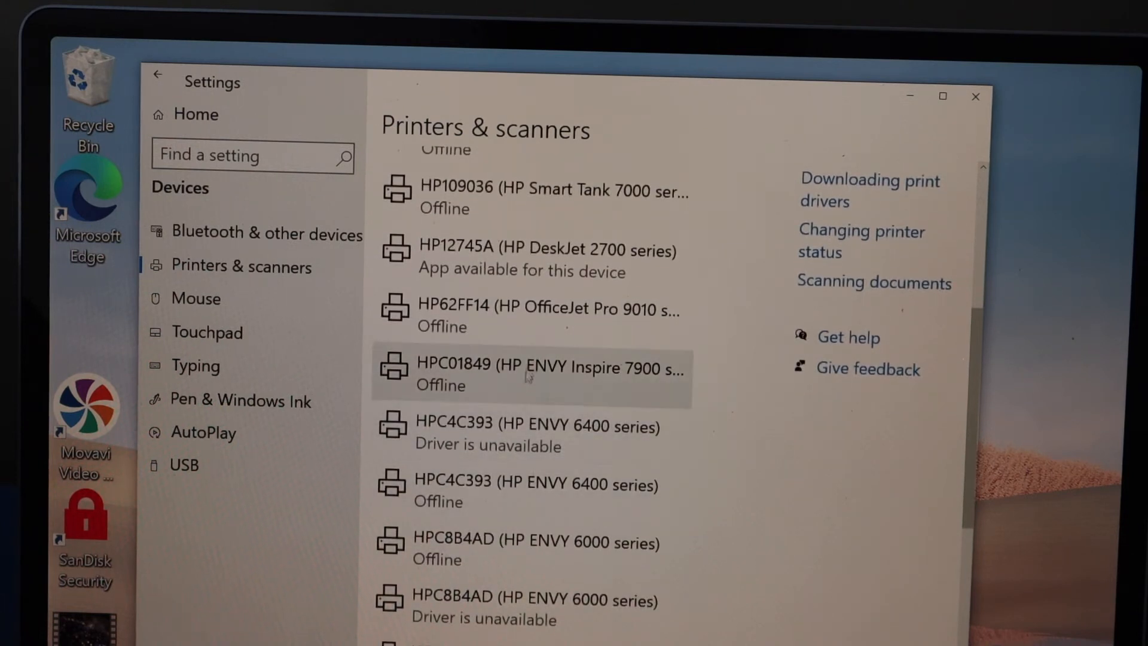
left_click(521, 250)
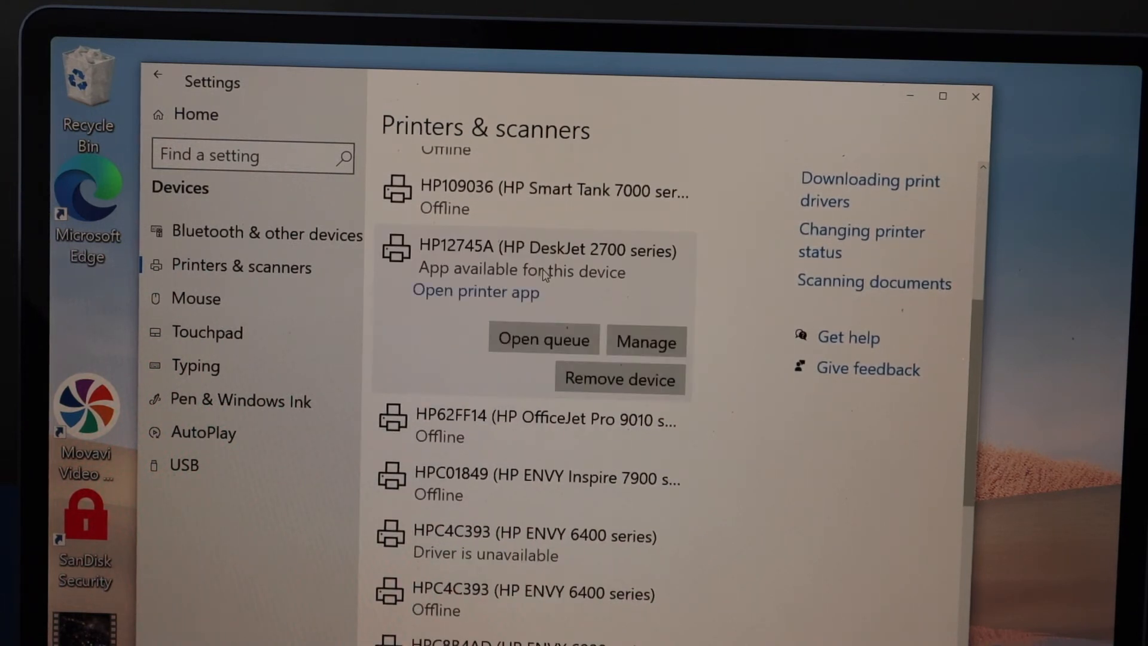
Manage the DeskJet 2700, switch to its Scanner function, and launch Open scanner.
left_click(645, 341)
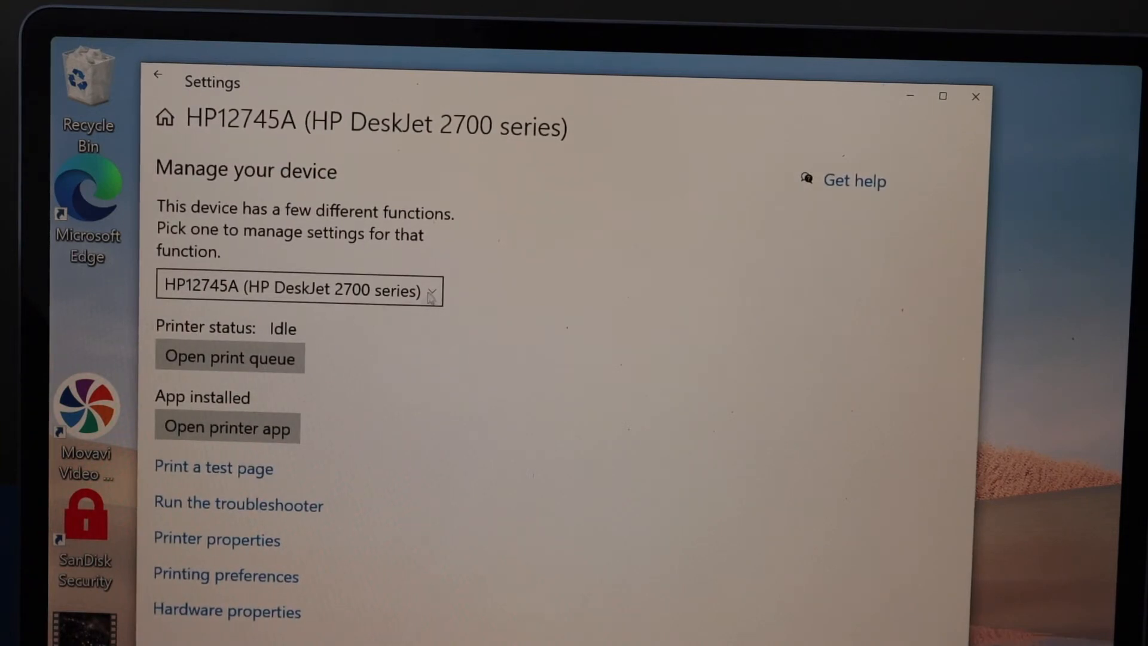
left_click(299, 289)
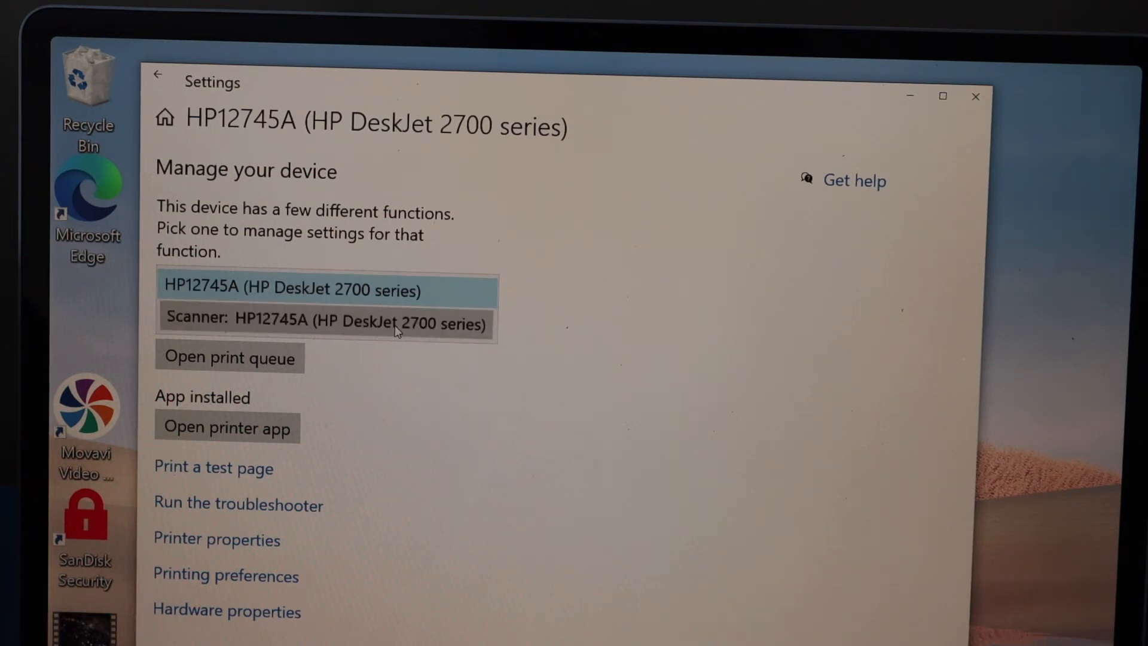
left_click(324, 323)
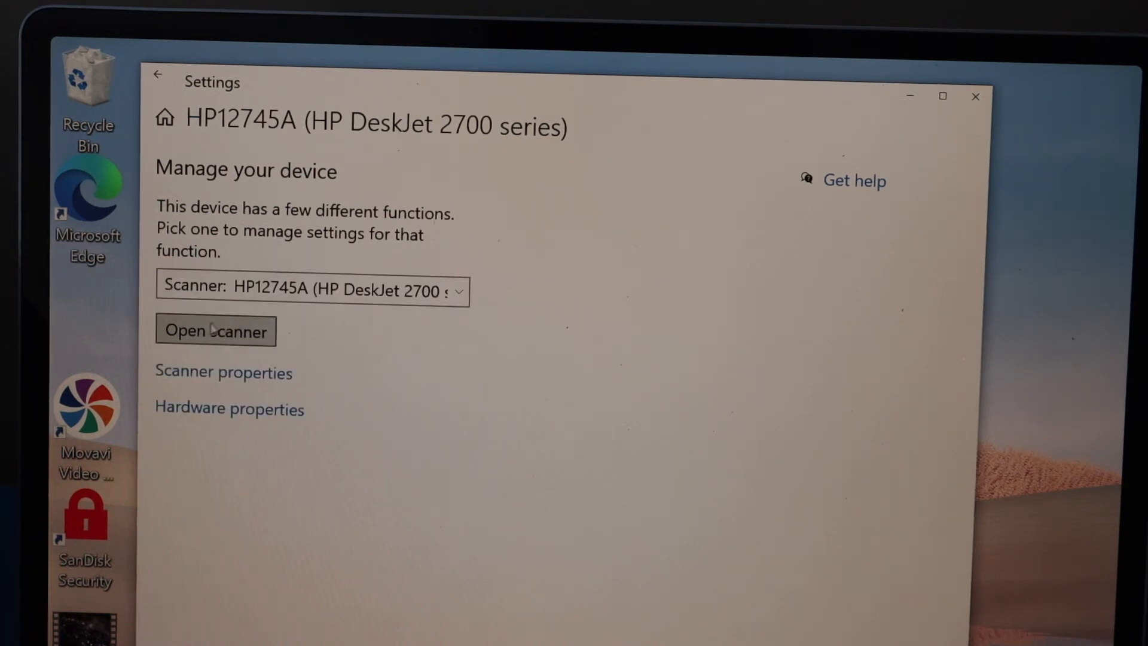
left_click(215, 330)
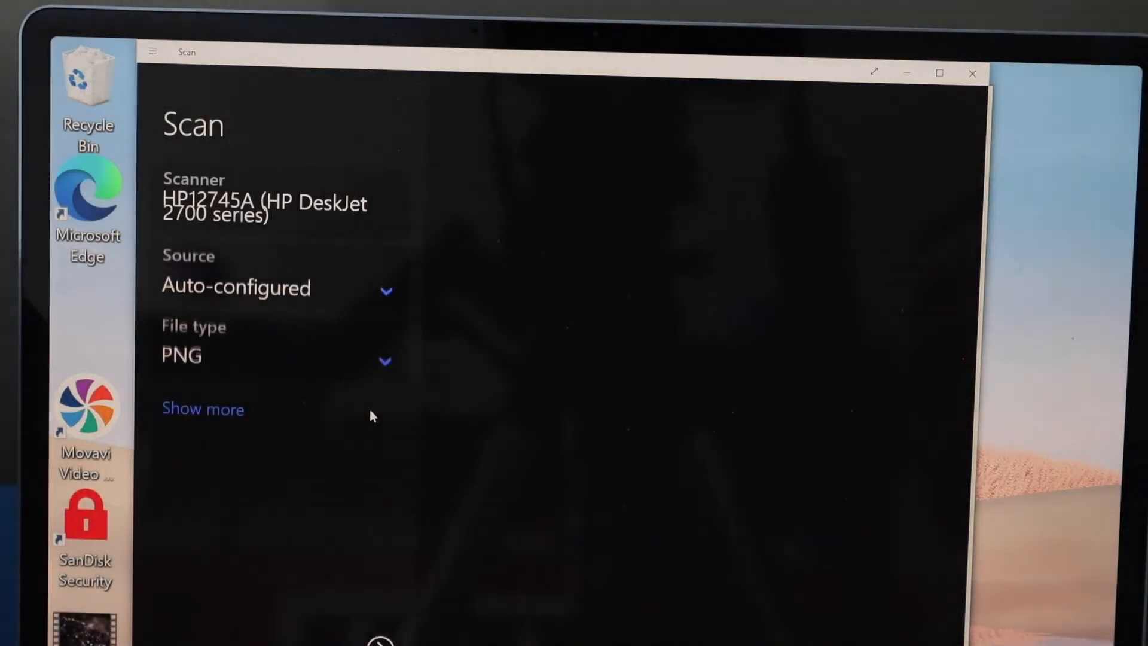